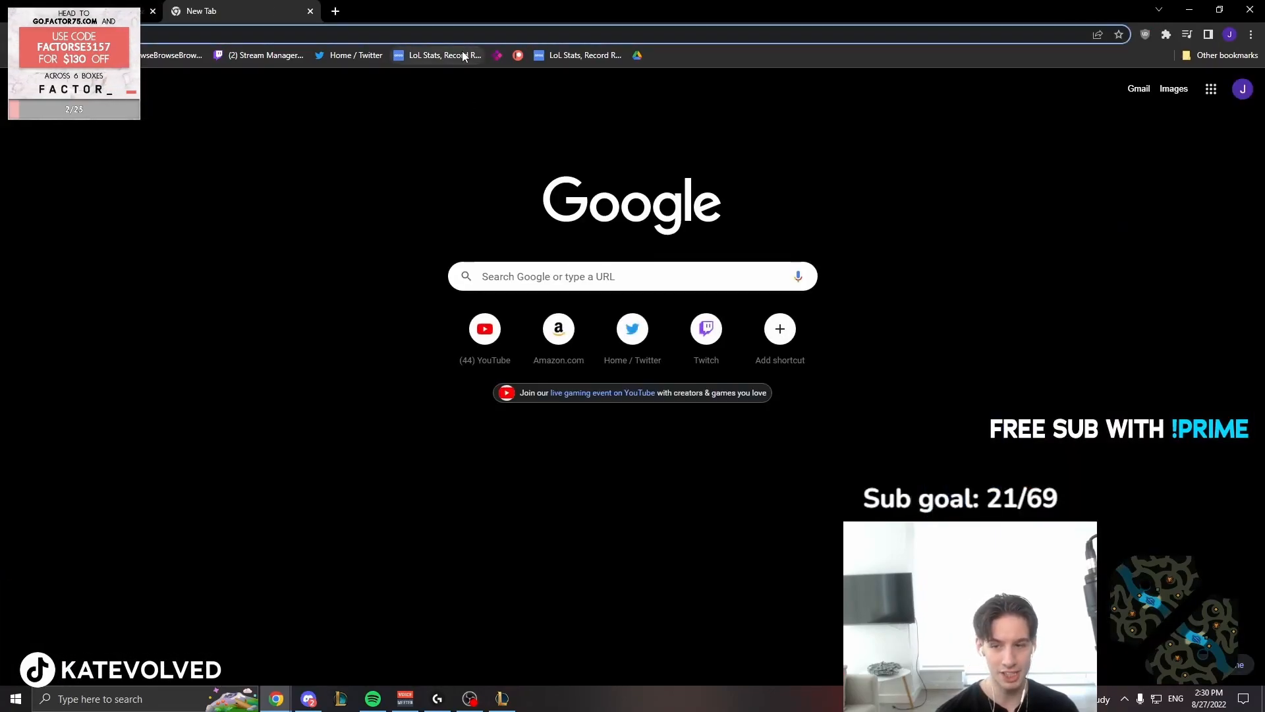
# Load OP.GG from the 'LoL Stats, Record Replay' bookmark
pyautogui.click(441, 54)
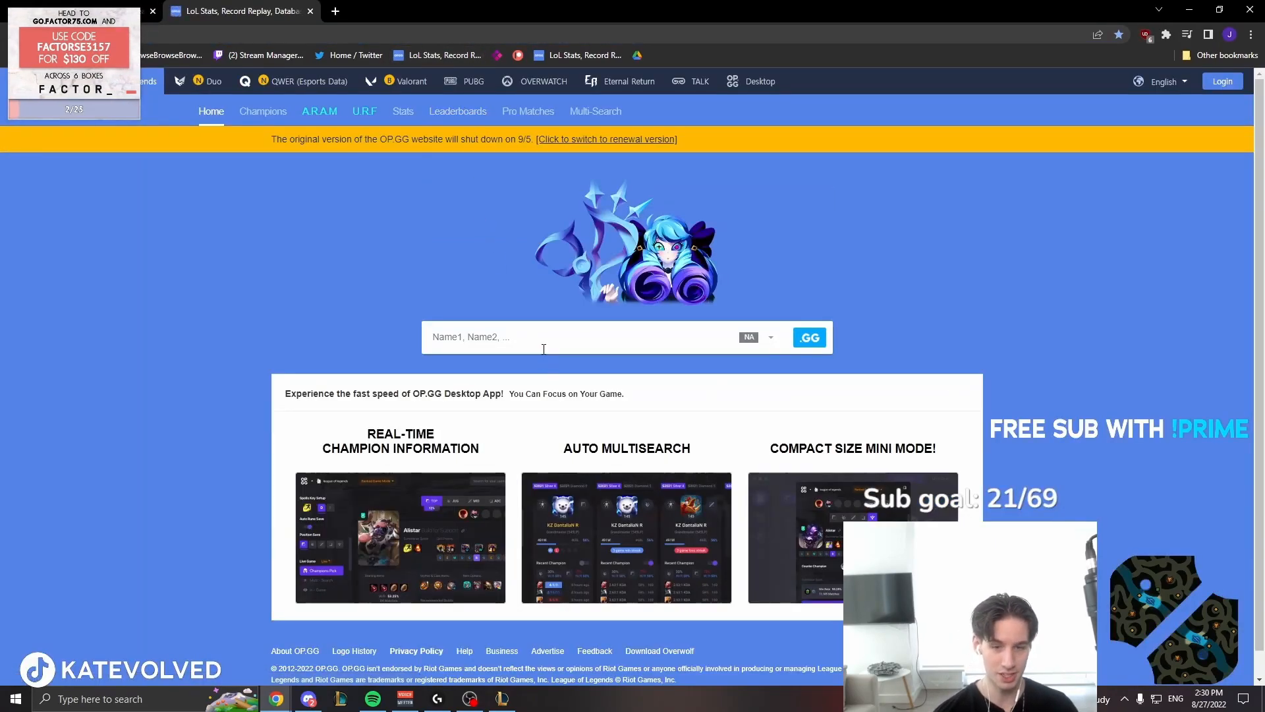
# Pick KatEvolved from the search box's Recent Search list to view the Challenger profile
pyautogui.click(541, 336)
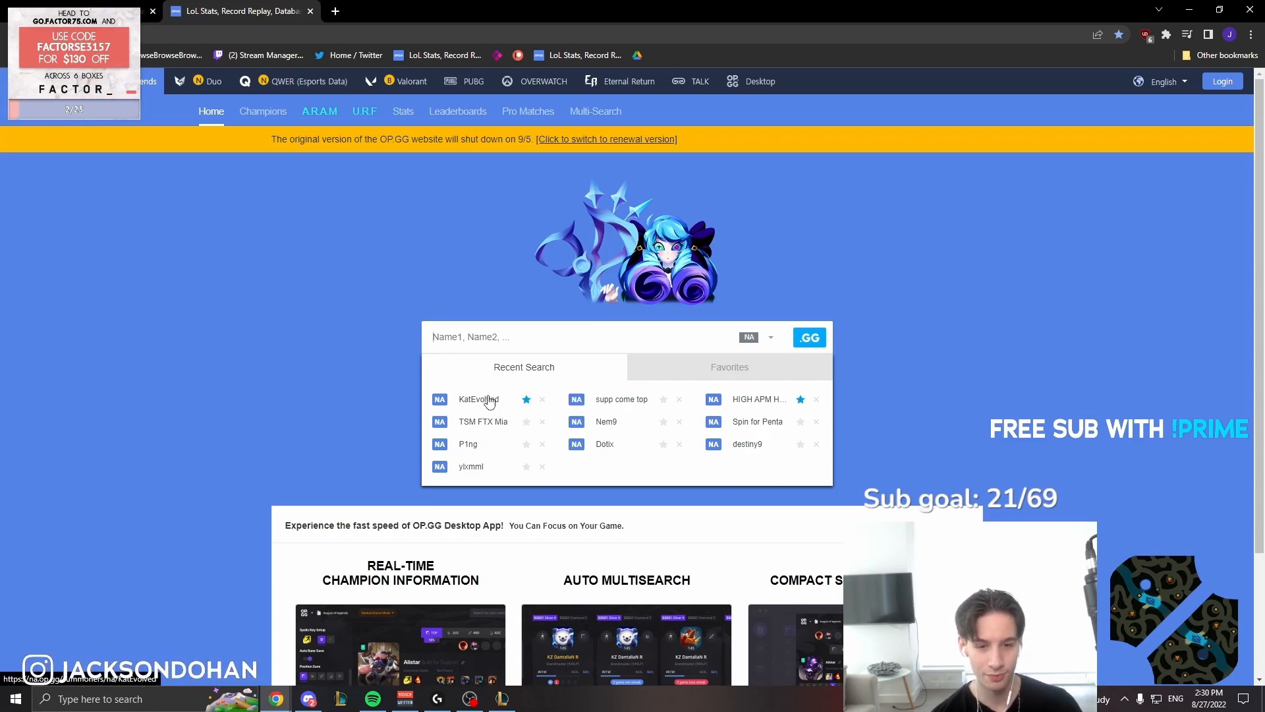
pyautogui.click(479, 399)
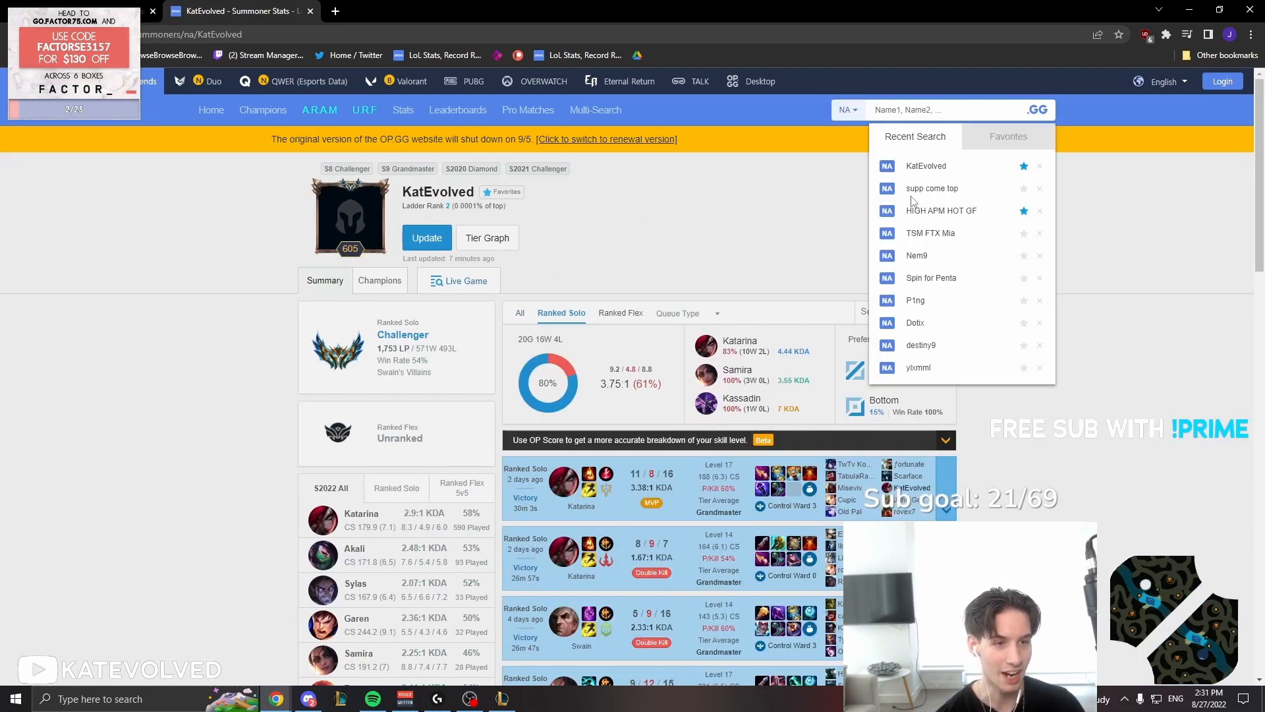
# Open the 'supp come top' profile from Recent Search and scroll through its Riven-heavy match history
pyautogui.click(932, 188)
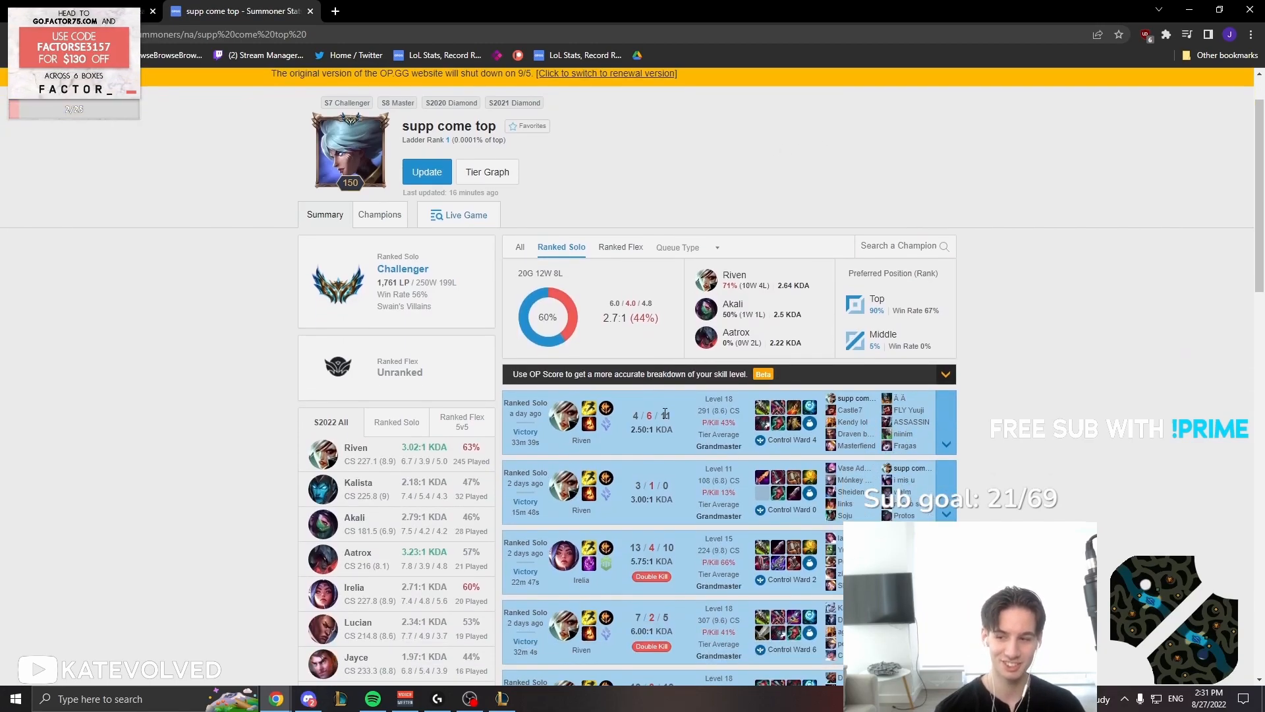
pyautogui.scroll(-3)
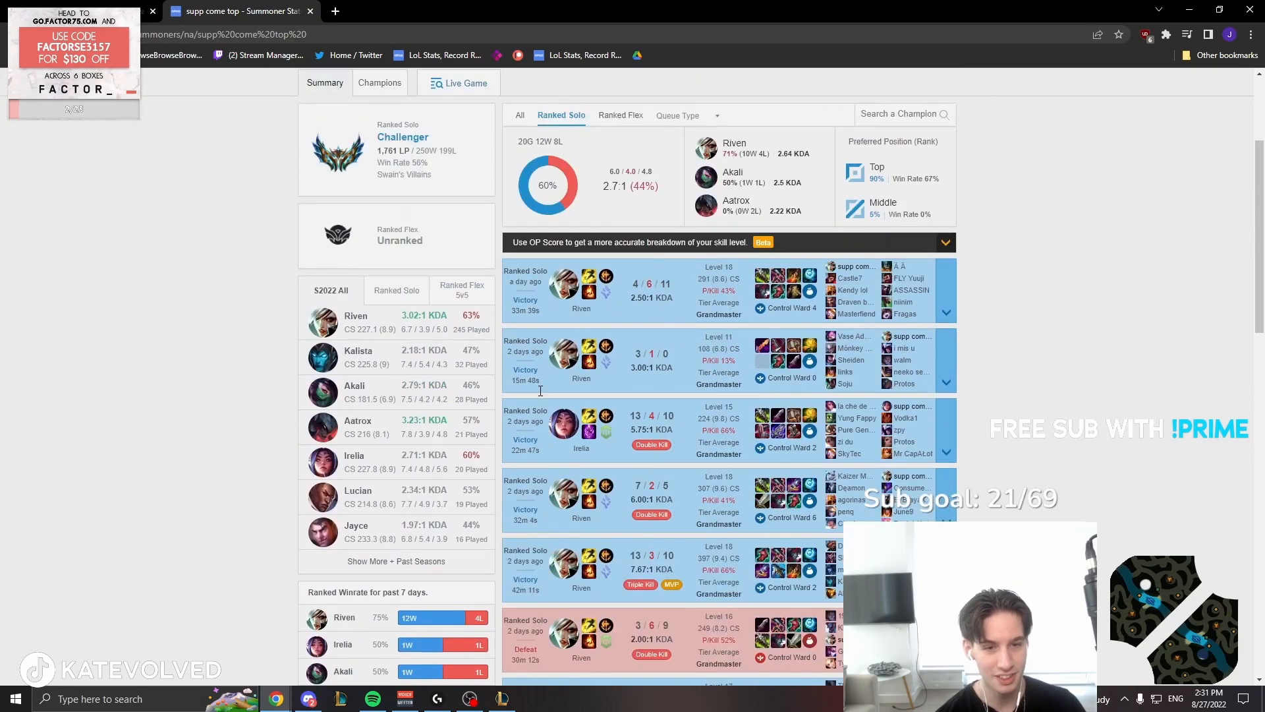
pyautogui.moveTo(525, 281)
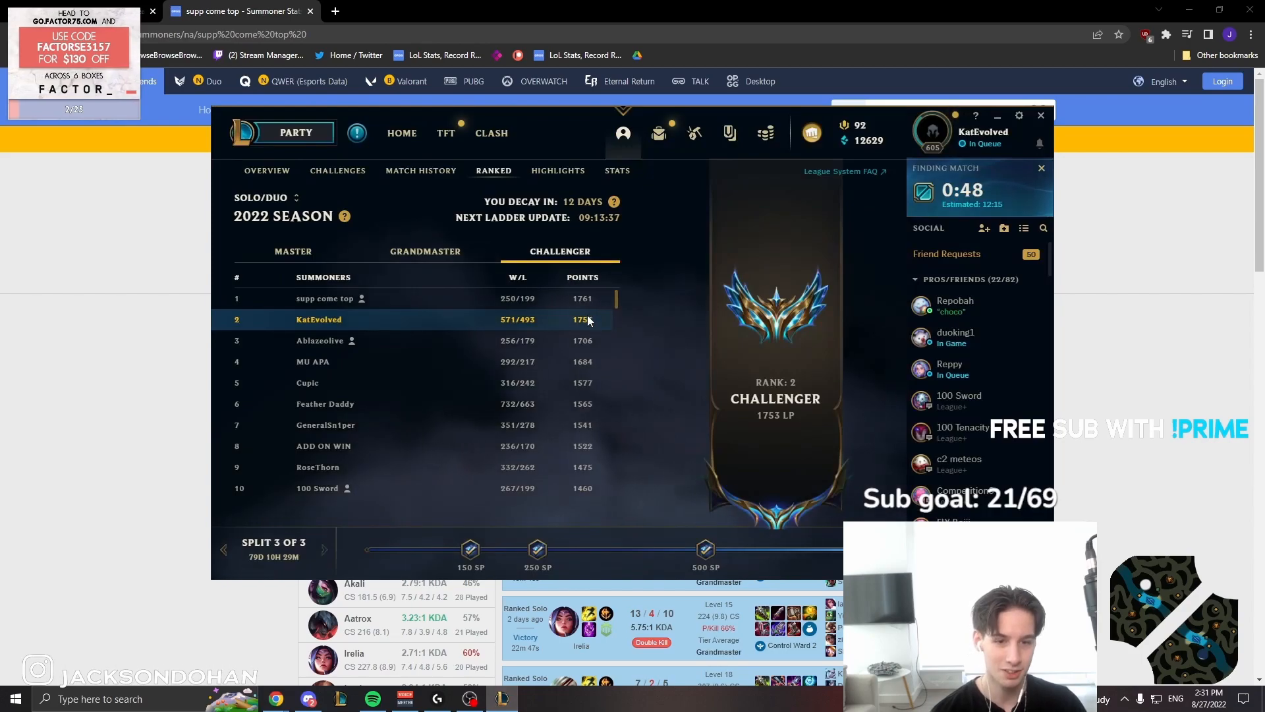
pyautogui.moveTo(595, 316)
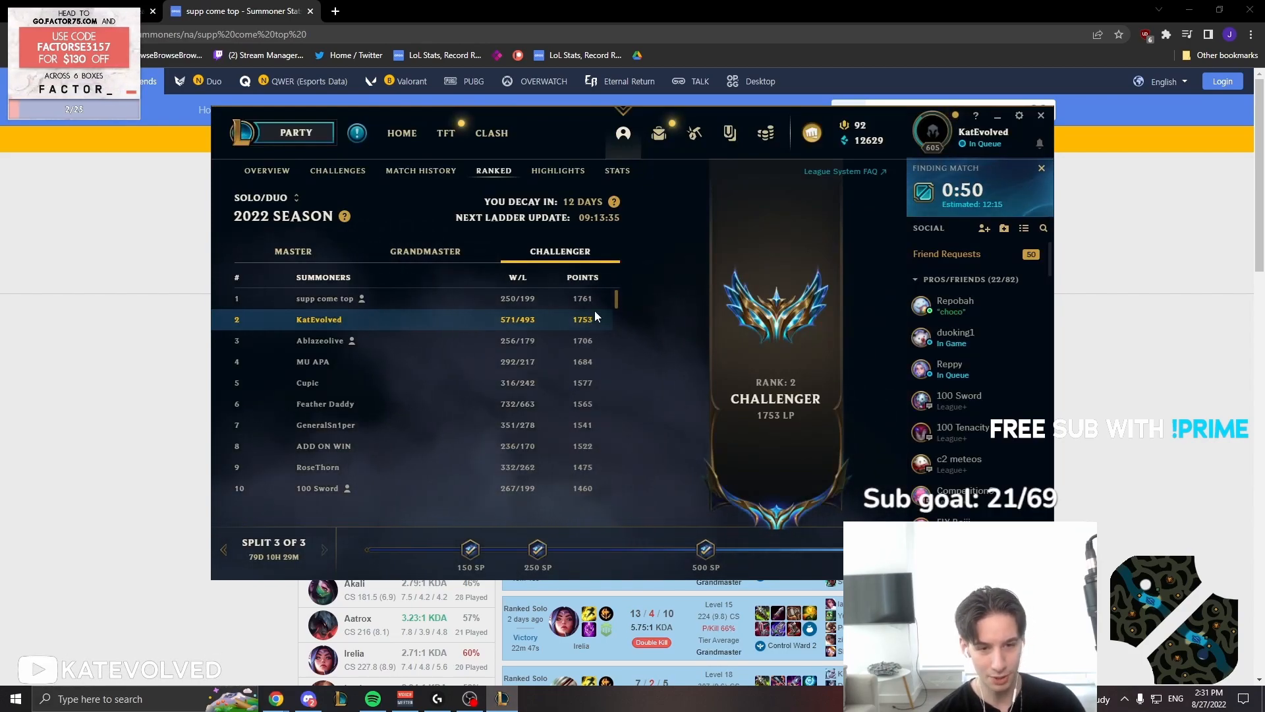
pyautogui.moveTo(218, 316)
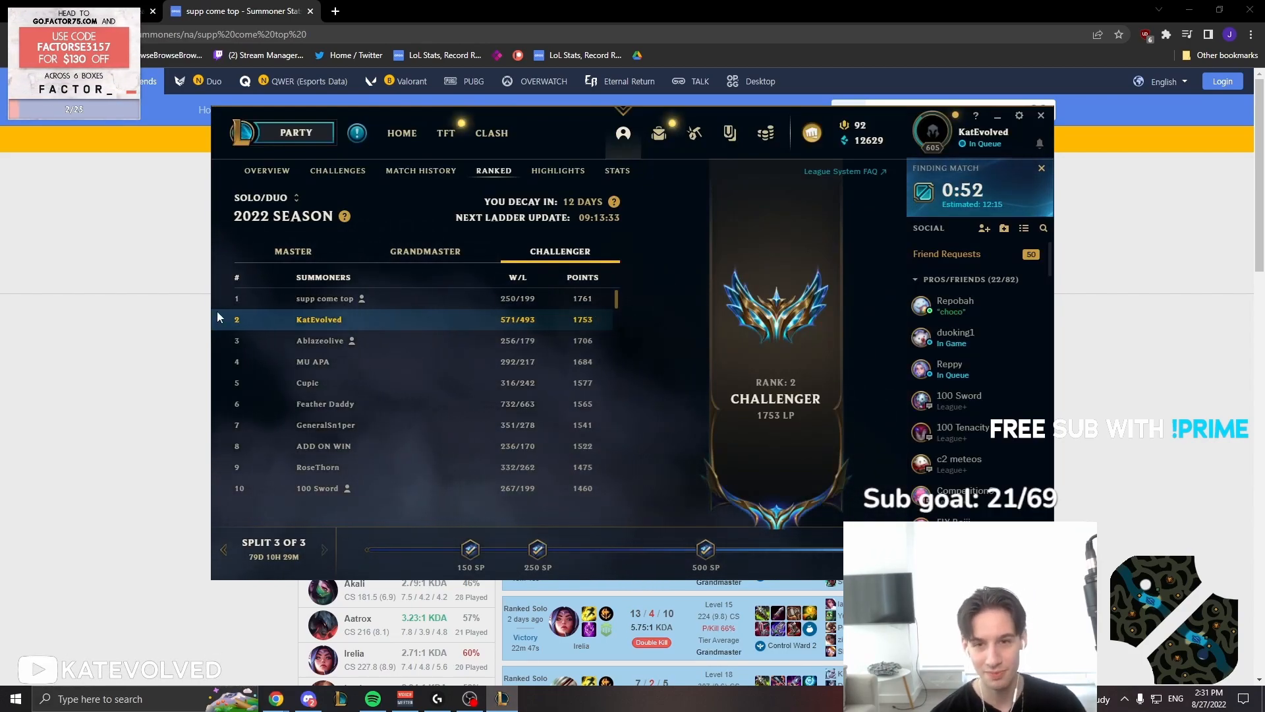